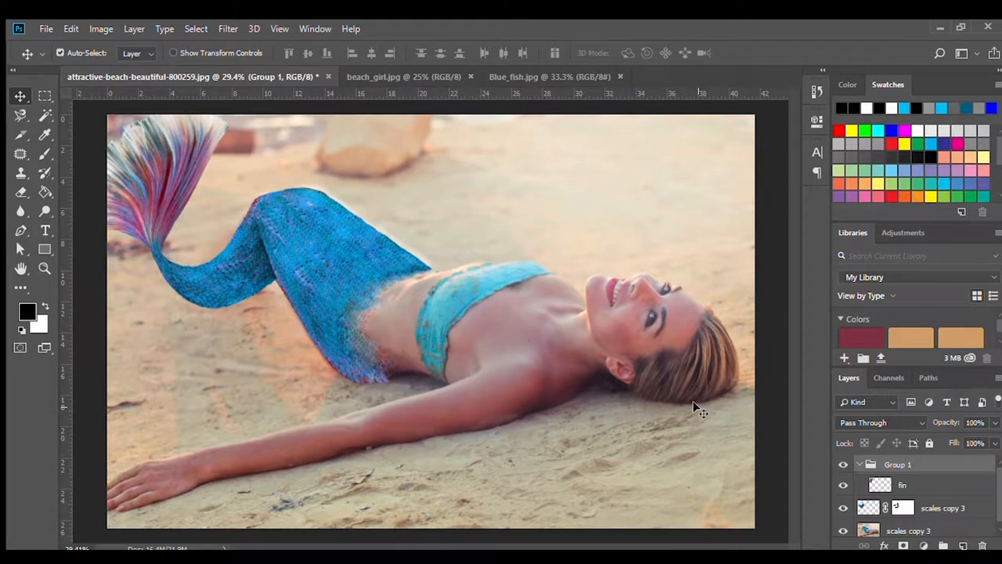
pyautogui.moveTo(251, 351)
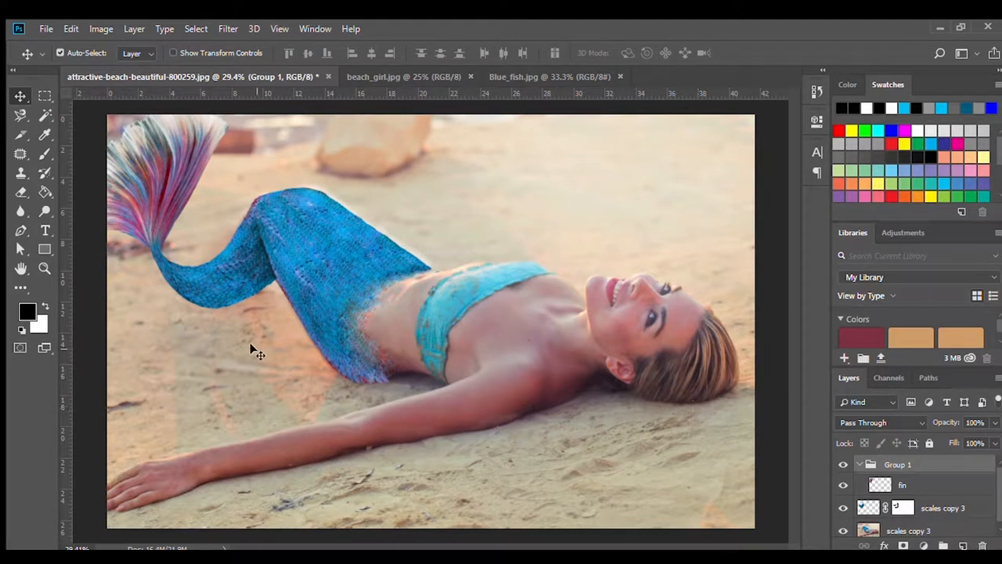
pyautogui.moveTo(589, 437)
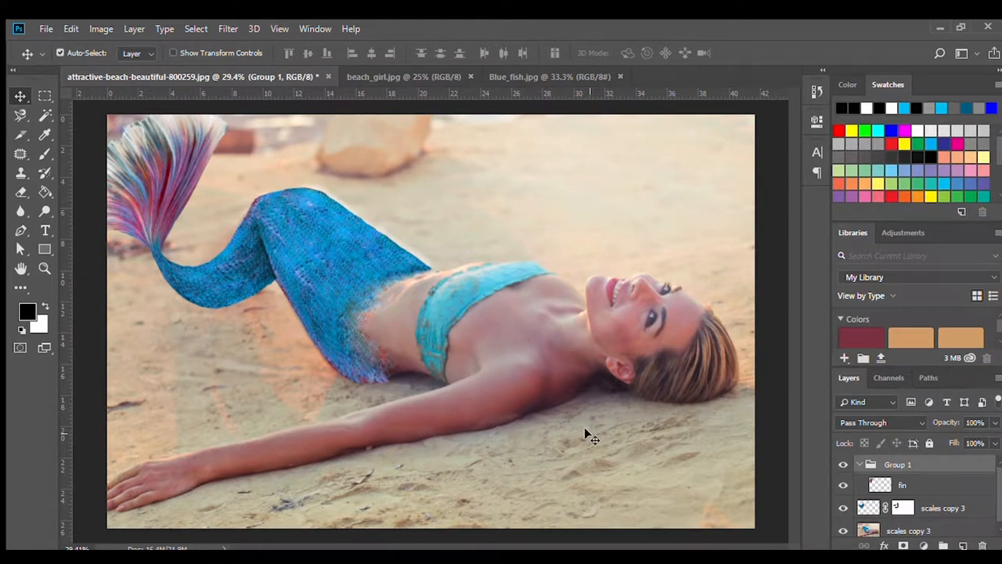
# Step: Switch to the beach_girl.jpg document to view the original photo
pyautogui.click(395, 75)
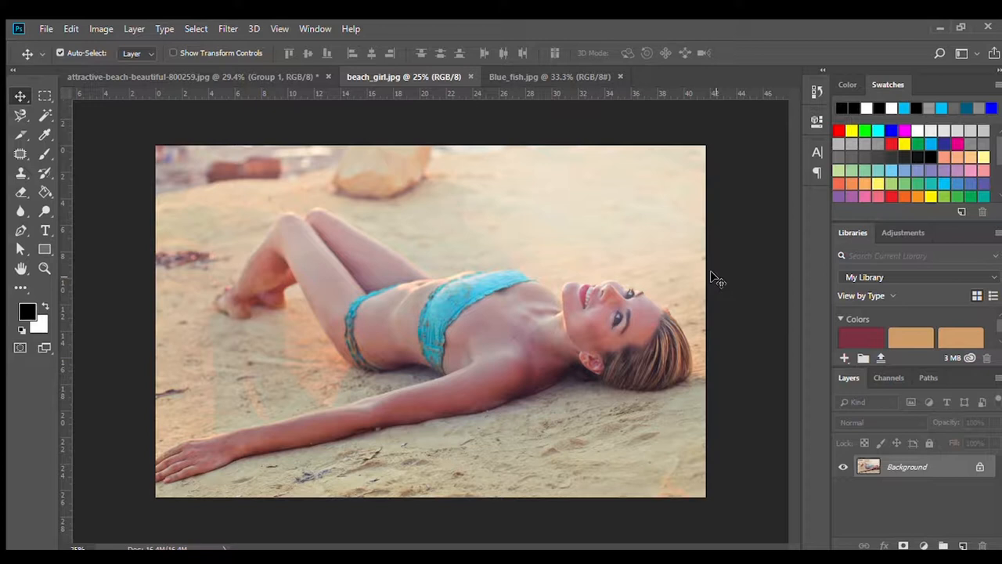
pyautogui.moveTo(346, 326)
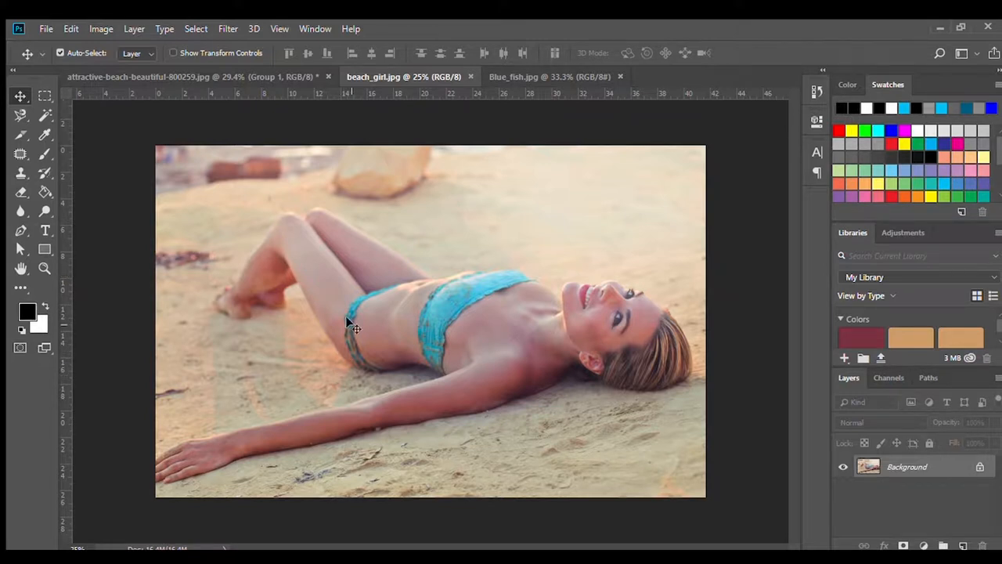
pyautogui.moveTo(246, 316)
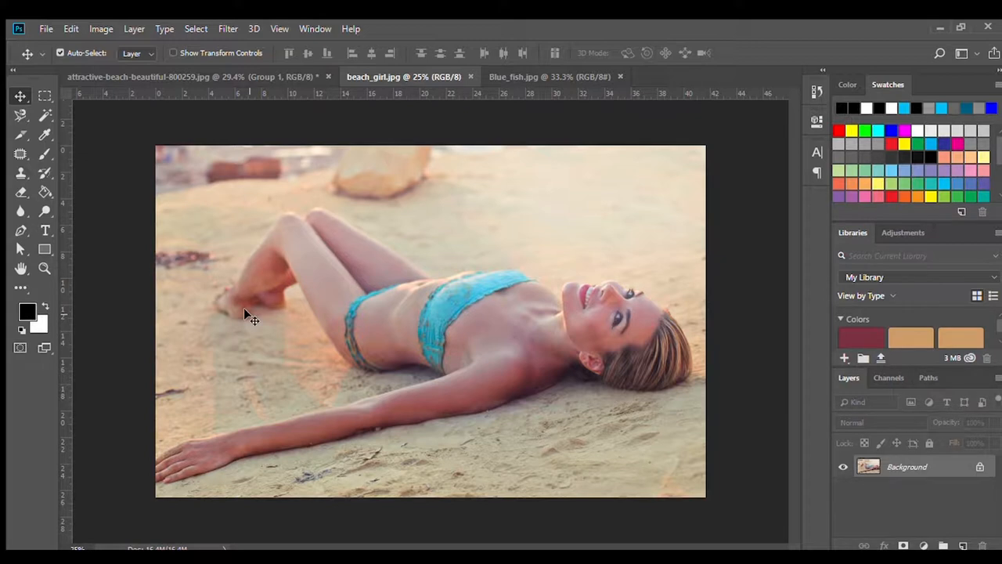
pyautogui.moveTo(326, 346)
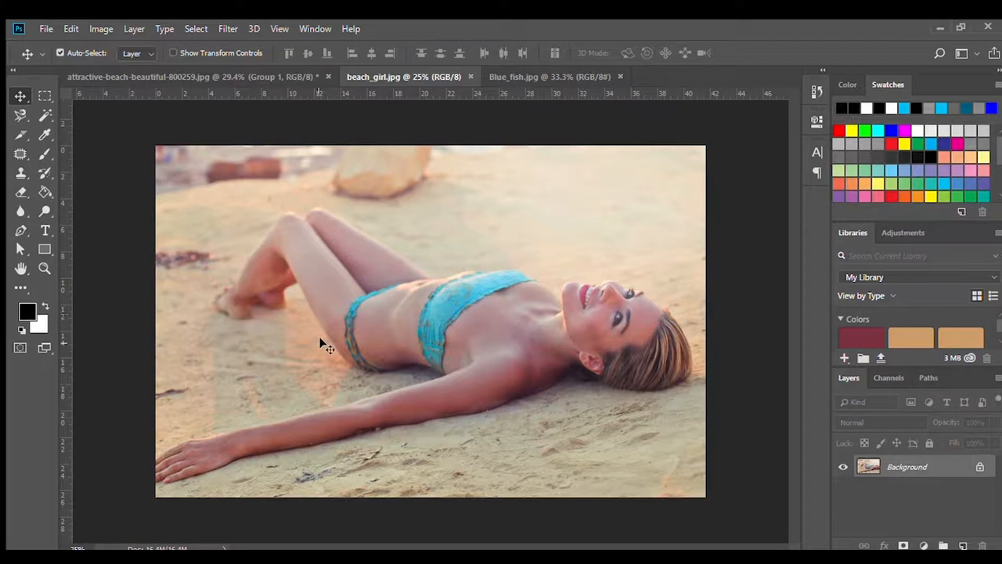
pyautogui.moveTo(440, 360)
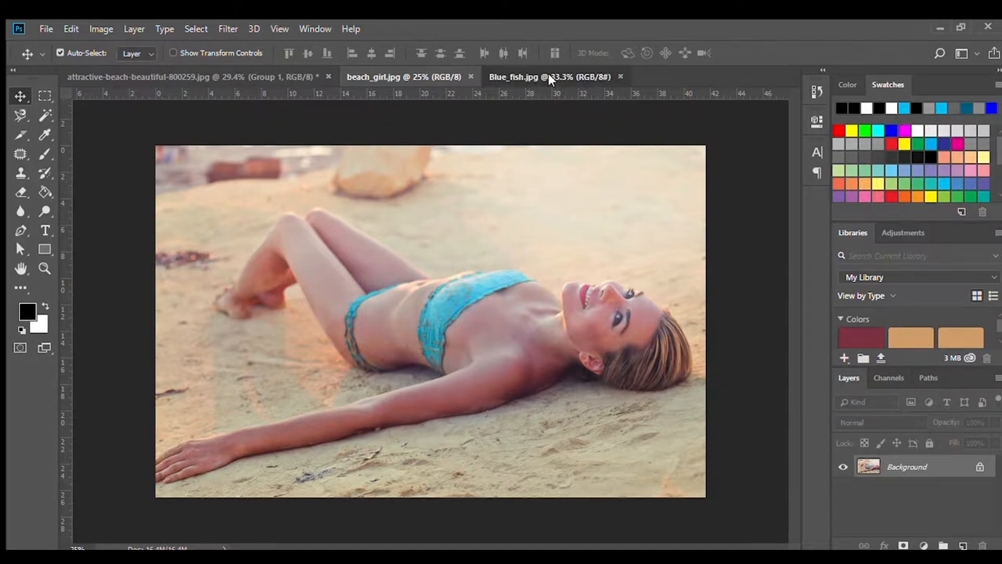
# Step: Switch to the Blue_fish.jpg document showing the betta fish
pyautogui.click(545, 75)
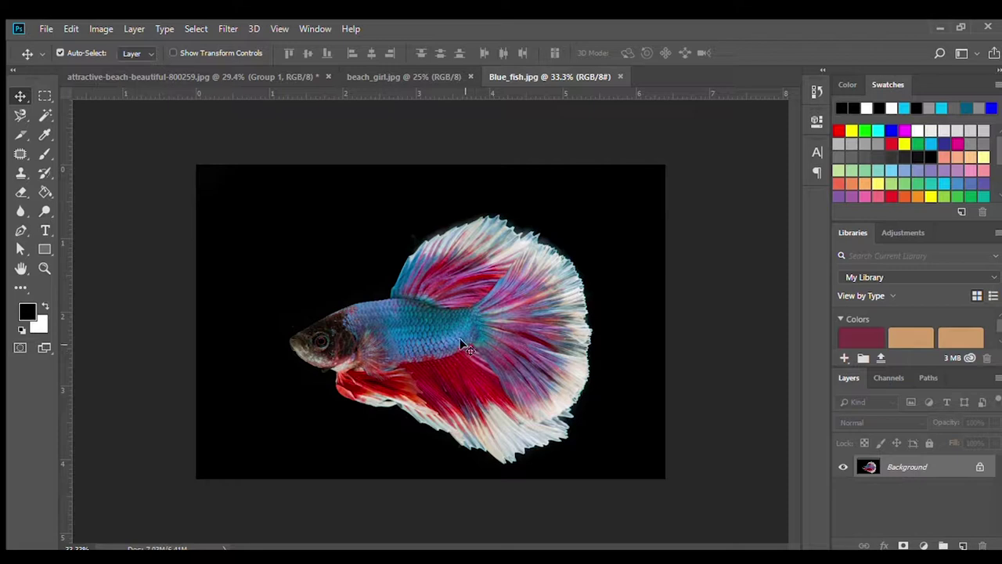
pyautogui.moveTo(479, 365)
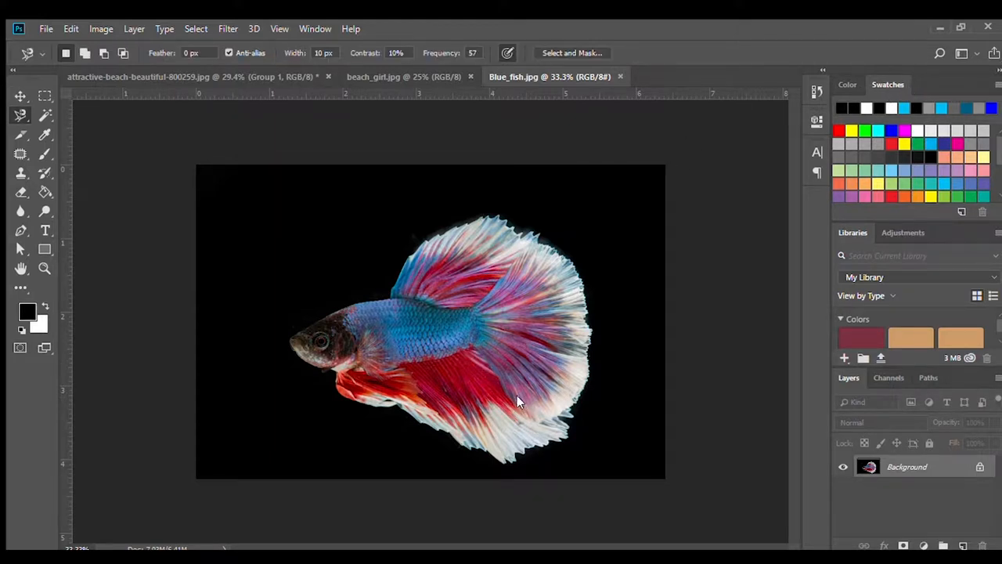
pyautogui.moveTo(388, 298)
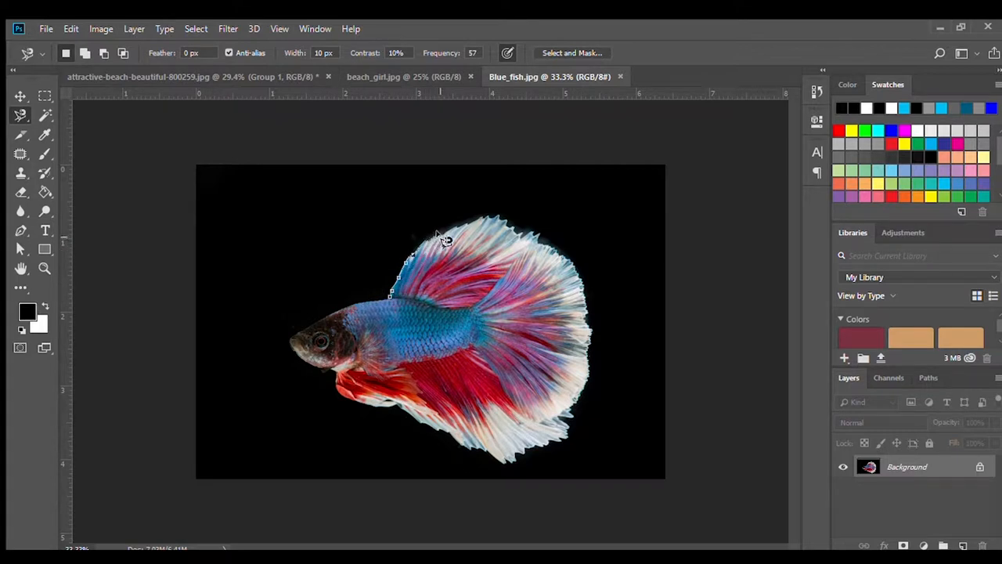
# Step: Trace the fish outline with the Magnetic Lasso to select it
pyautogui.moveTo(438, 238); pyautogui.dragTo(517, 231)
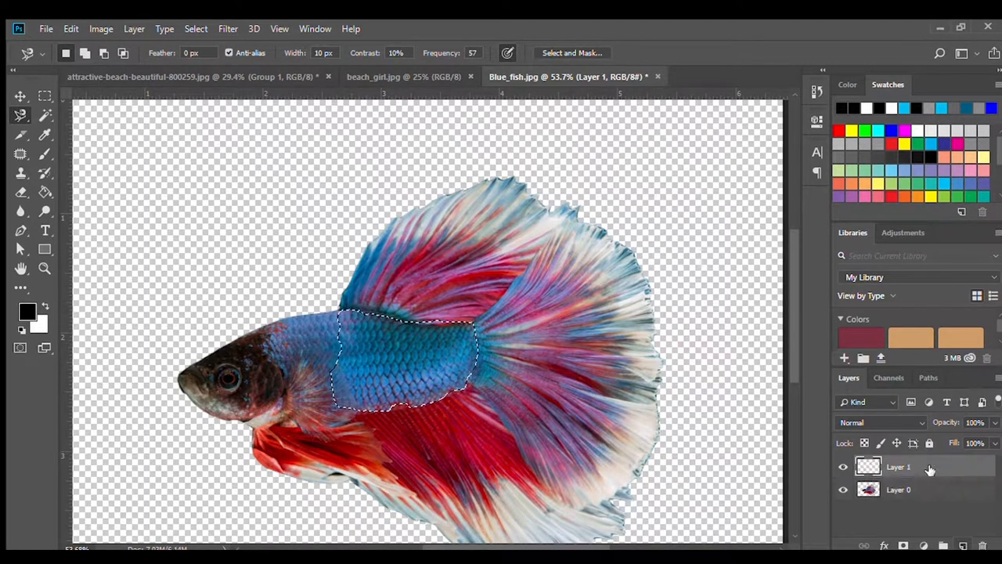
# Step: Rename the scales layer to Scales and put the traced tail fin on a new layer named Fin
pyautogui.doubleClick(899, 467)
pyautogui.write('Scales')
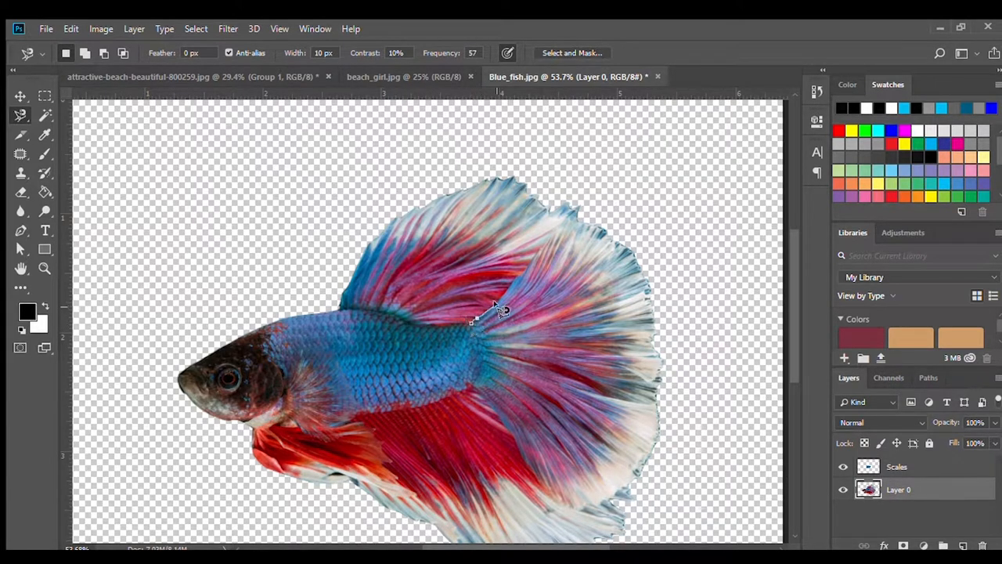
pyautogui.click(580, 219)
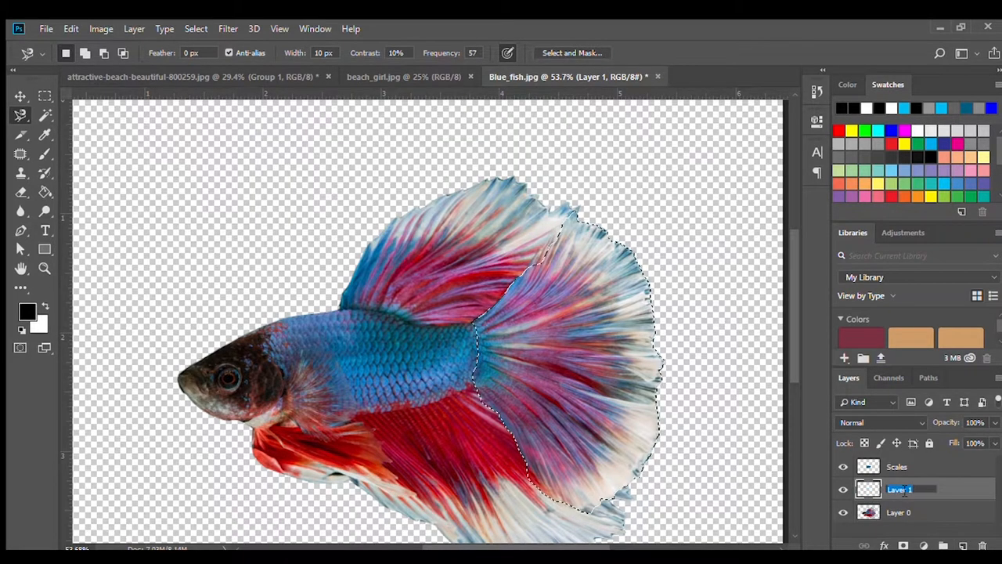
pyautogui.write('Fin')
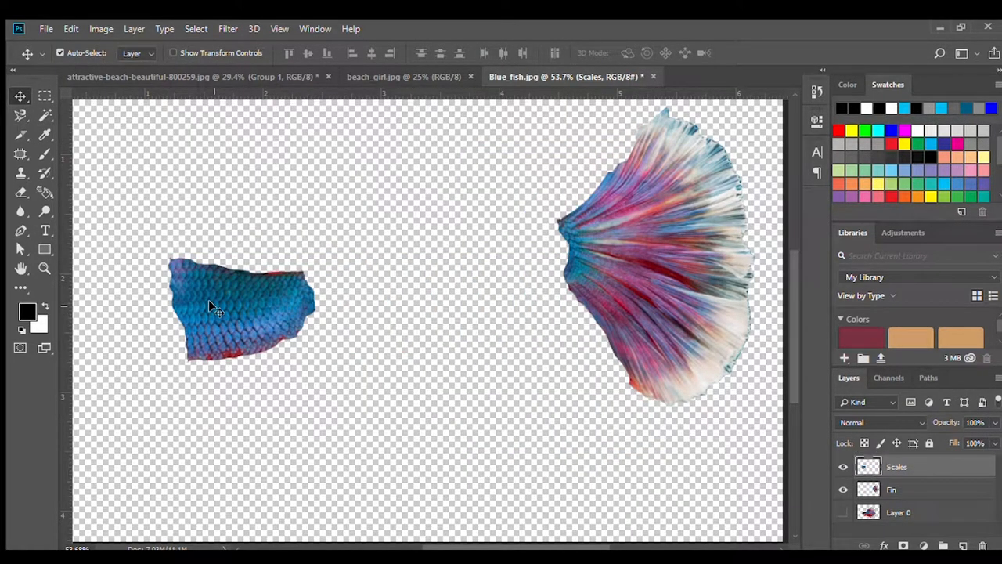
# Step: Reposition the scales patch and marquee-select a rectangular strip of scales to cut apart
pyautogui.moveTo(212, 306); pyautogui.dragTo(216, 341)
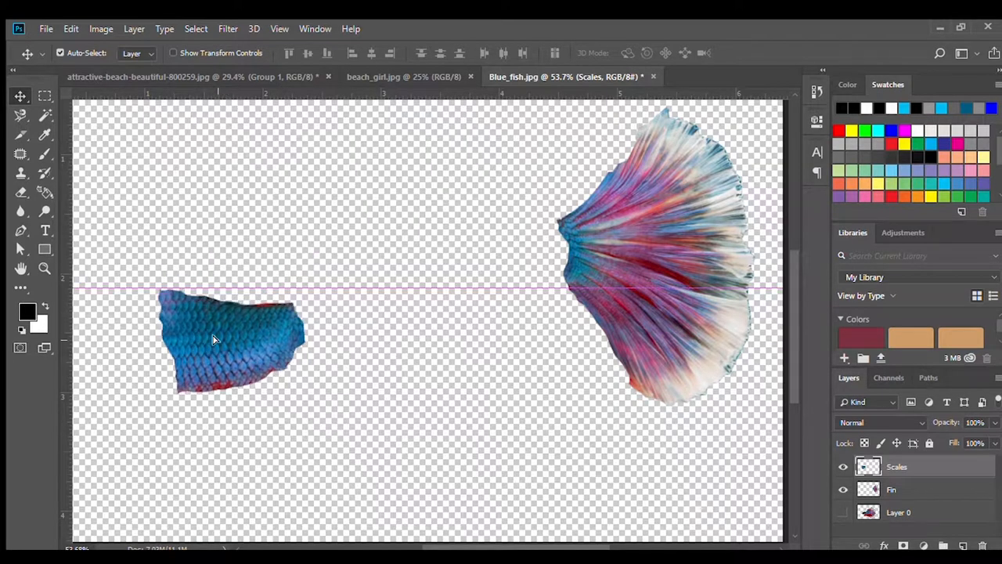
pyautogui.moveTo(232, 342); pyautogui.dragTo(227, 278)
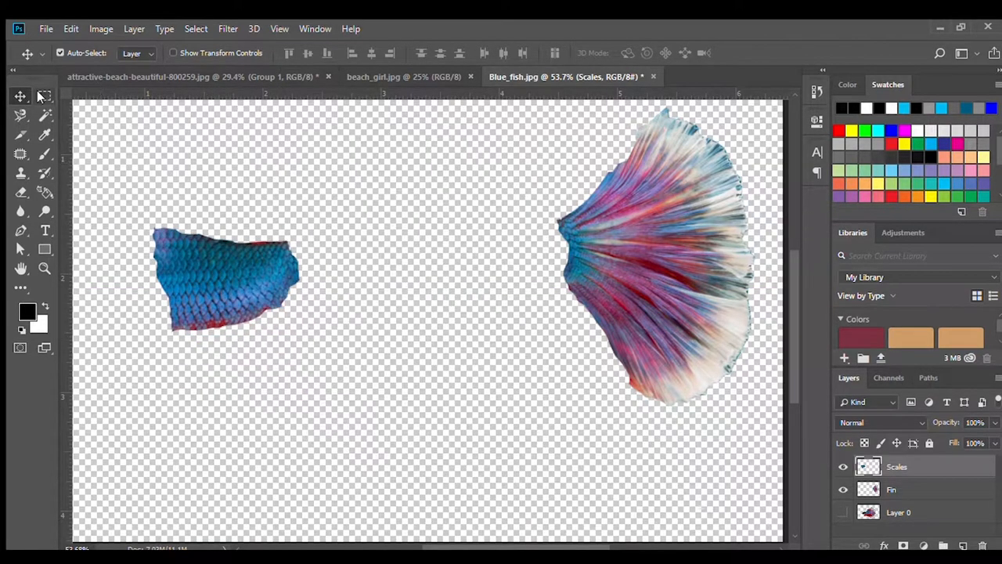
pyautogui.click(44, 97)
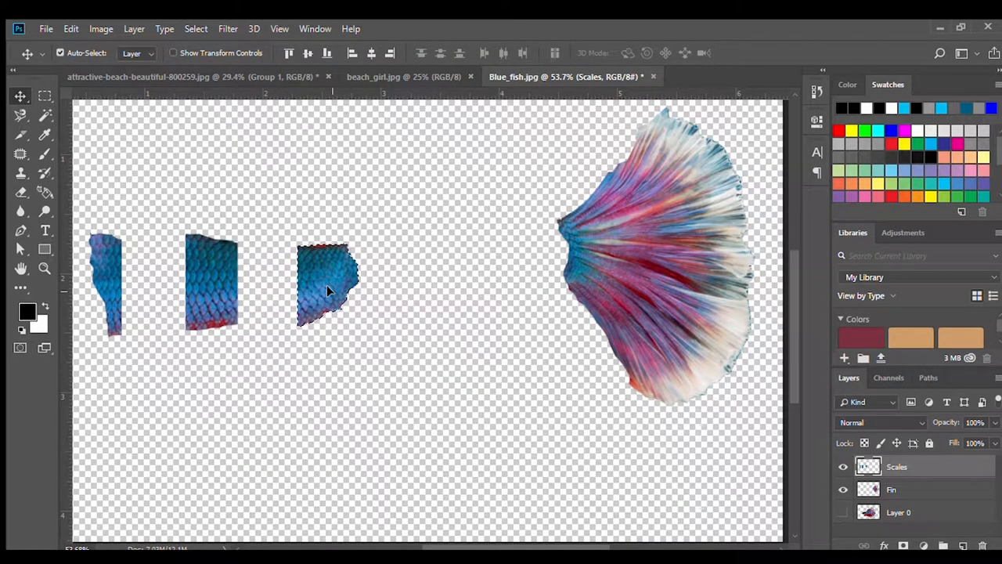
pyautogui.click(44, 97)
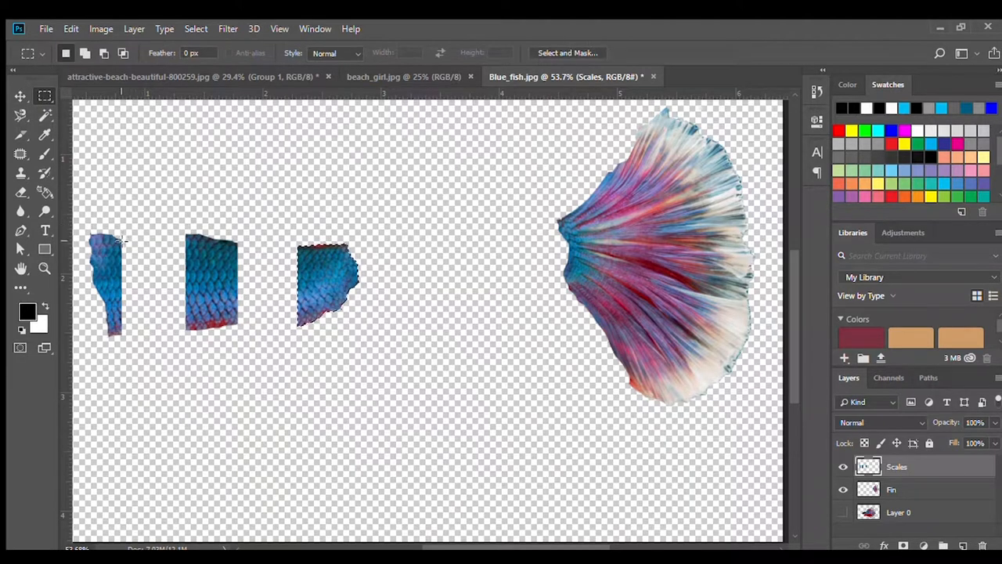
pyautogui.moveTo(101, 238); pyautogui.dragTo(191, 332)
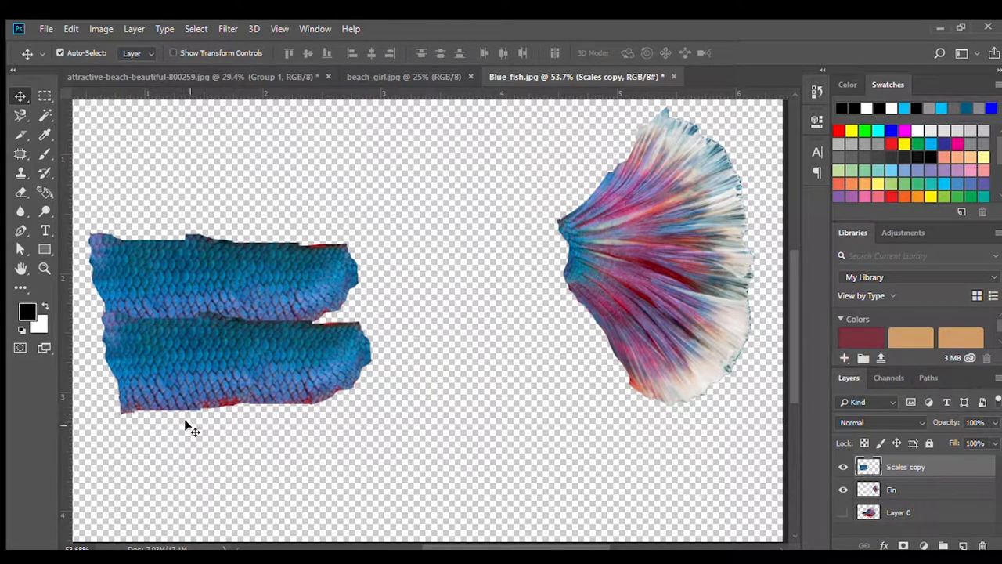
pyautogui.moveTo(207, 307)
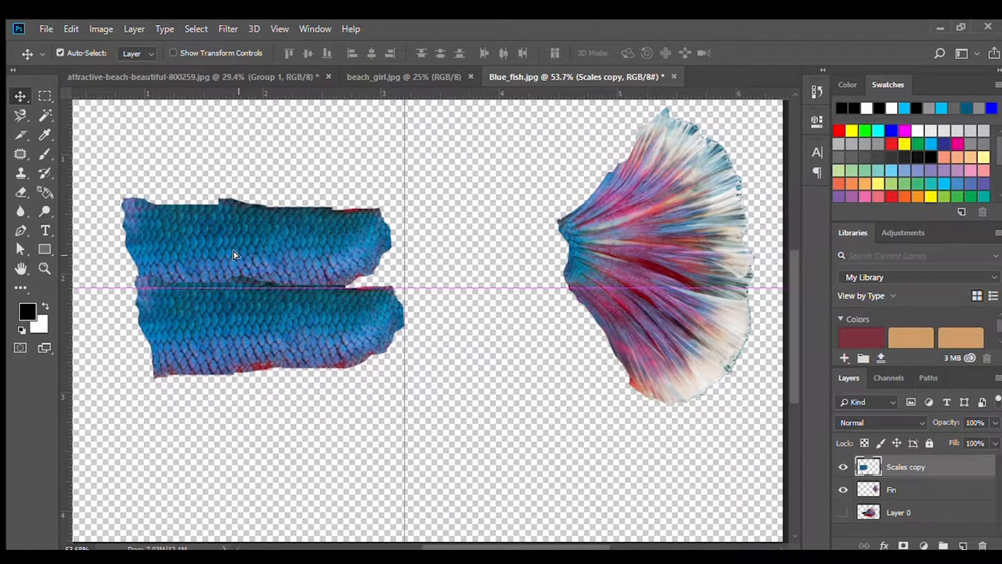
# Step: Patch over the seams and the gap between the scale strips to blend the block
pyautogui.click(22, 153)
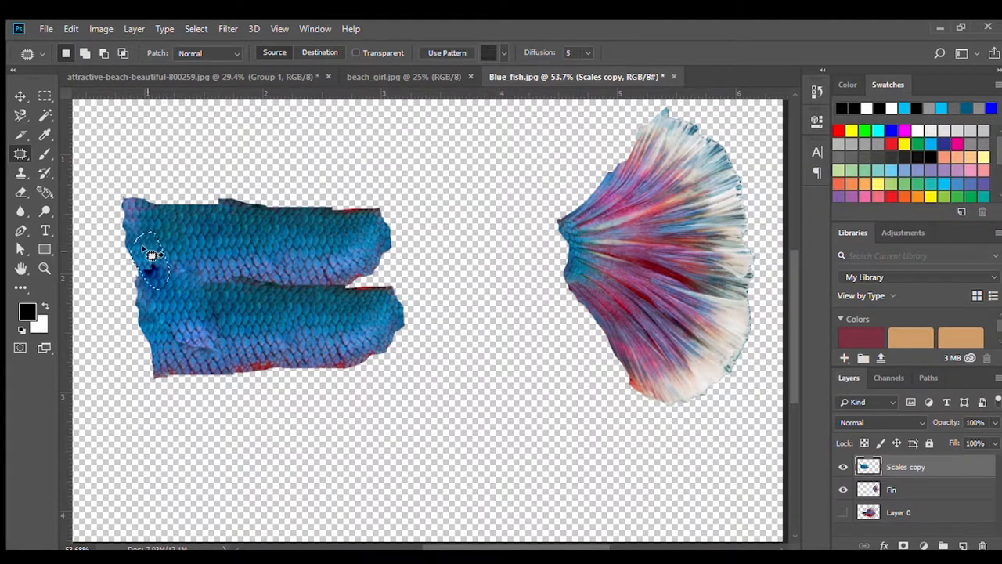
pyautogui.moveTo(149, 253); pyautogui.dragTo(238, 301)
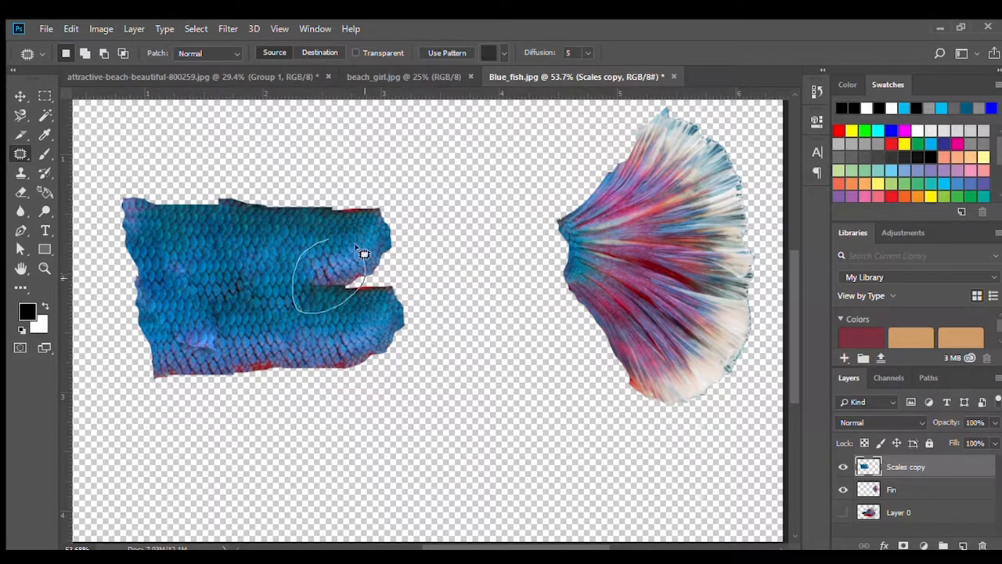
pyautogui.moveTo(363, 250); pyautogui.dragTo(326, 319)
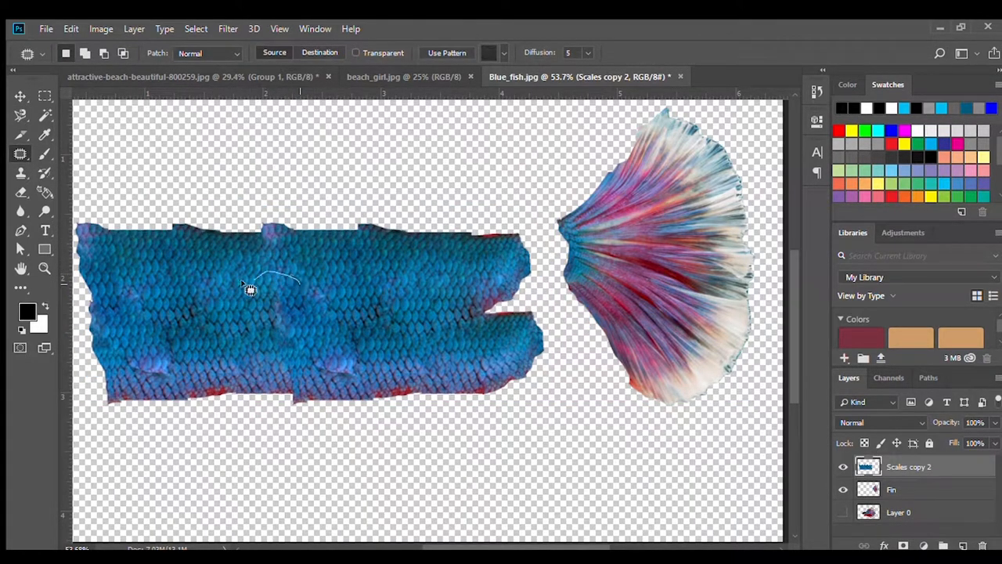
pyautogui.moveTo(266, 281); pyautogui.dragTo(321, 328)
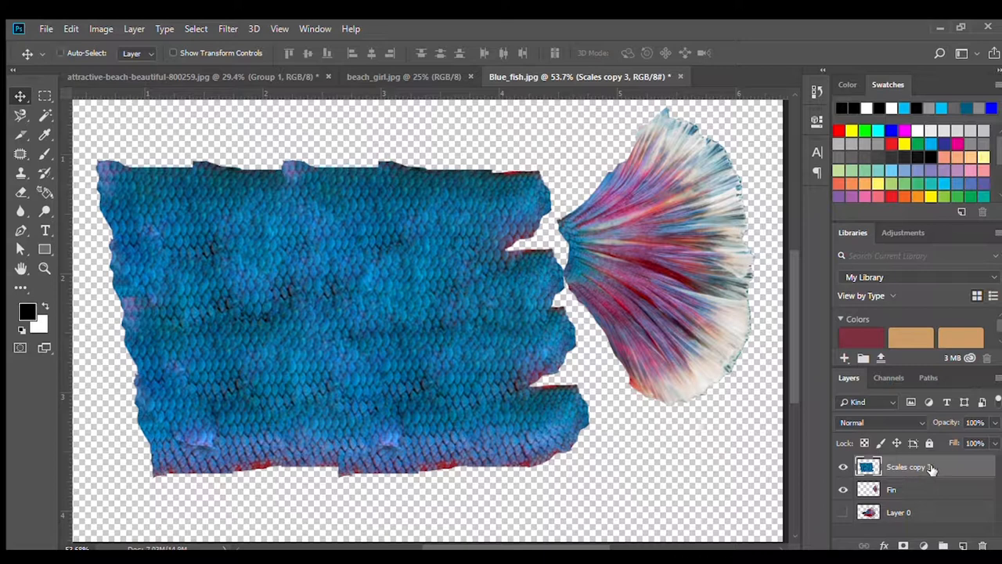
# Step: Carry the combined scales layer into beach_girl.jpg and place it over her legs
pyautogui.click(395, 77)
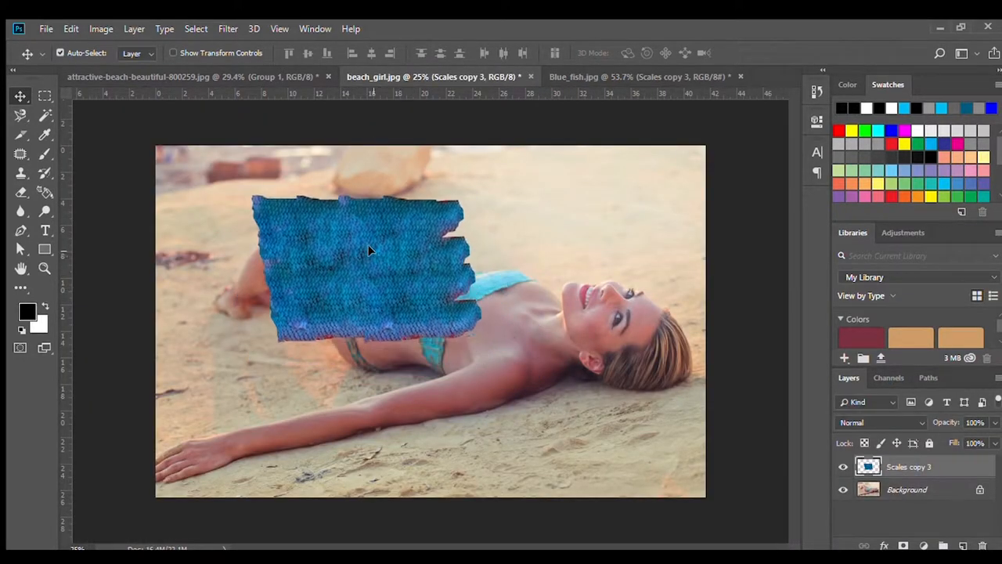
pyautogui.moveTo(368, 266); pyautogui.dragTo(392, 305)
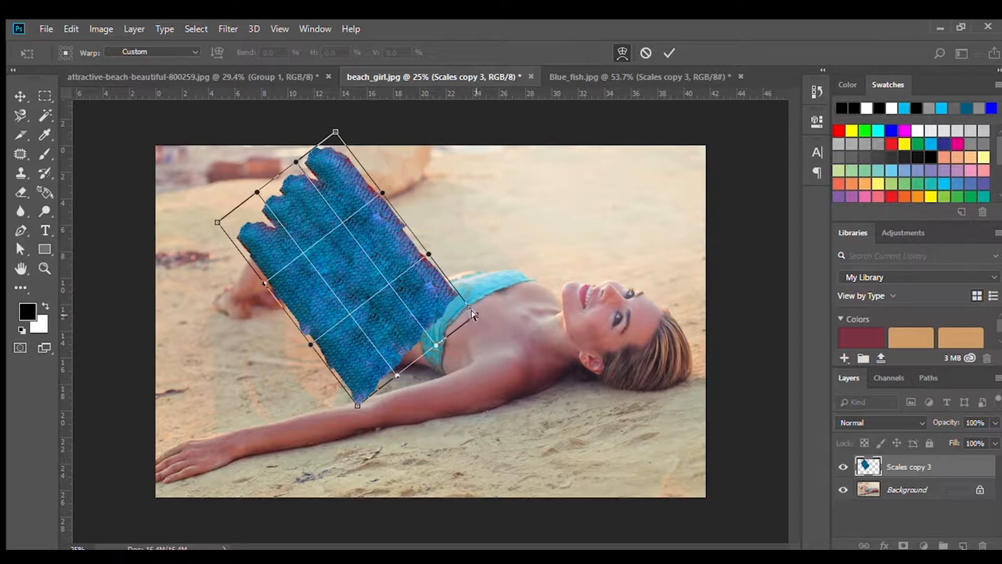
# Step: Warp the scales to follow her thighs and curve over her knees
pyautogui.moveTo(470, 310); pyautogui.dragTo(438, 279)
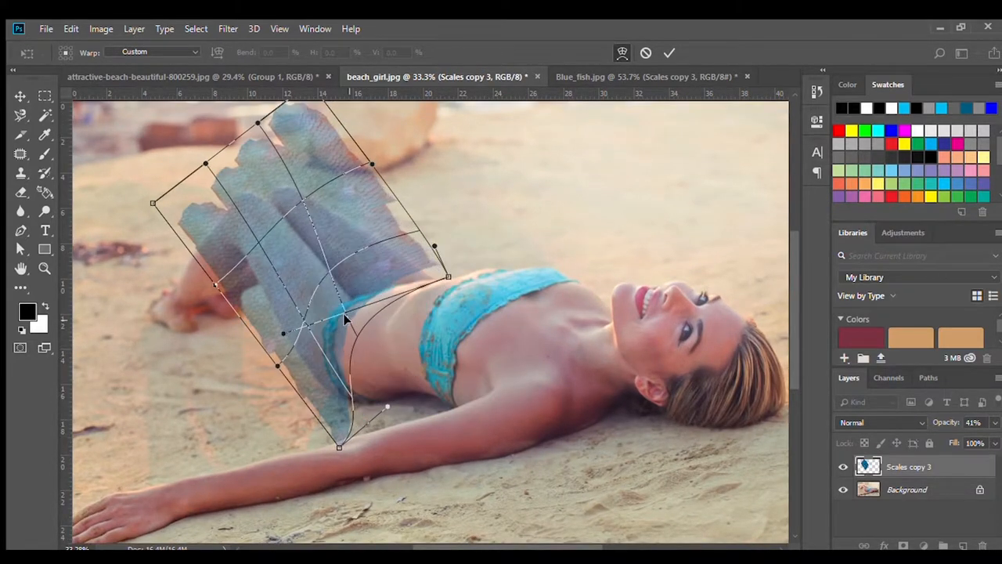
pyautogui.moveTo(338, 448); pyautogui.dragTo(368, 437)
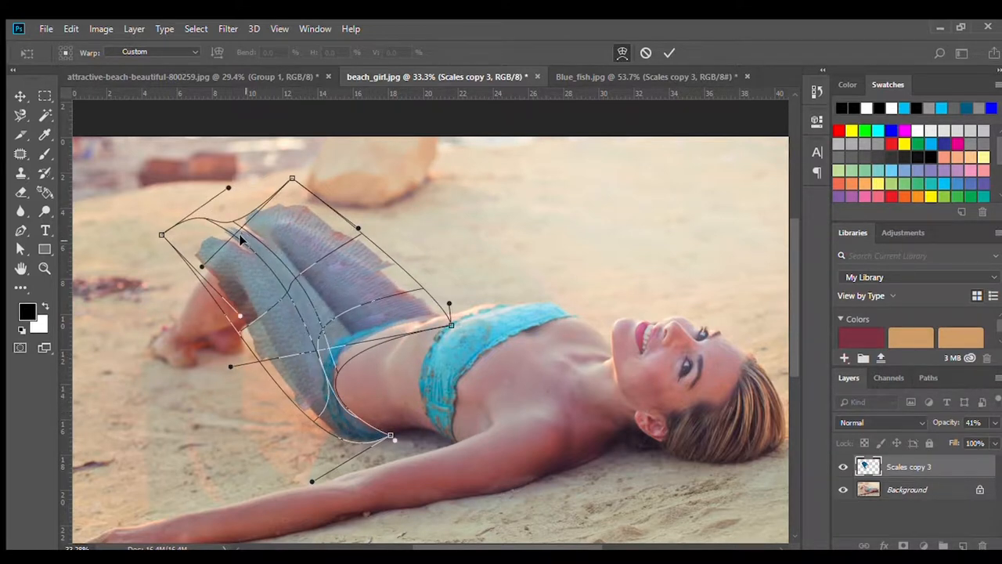
pyautogui.moveTo(228, 188); pyautogui.dragTo(144, 125)
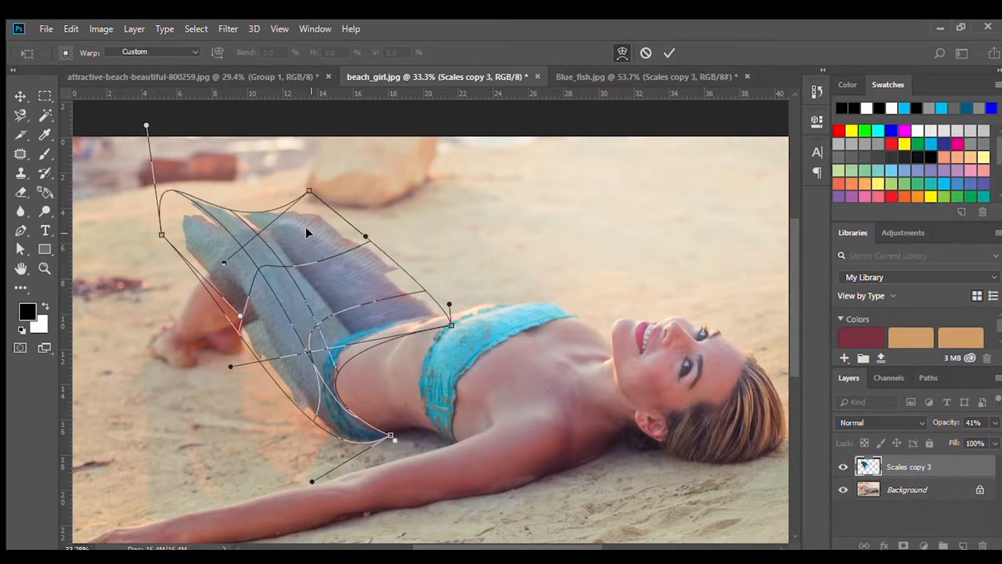
pyautogui.moveTo(448, 304); pyautogui.dragTo(473, 300)
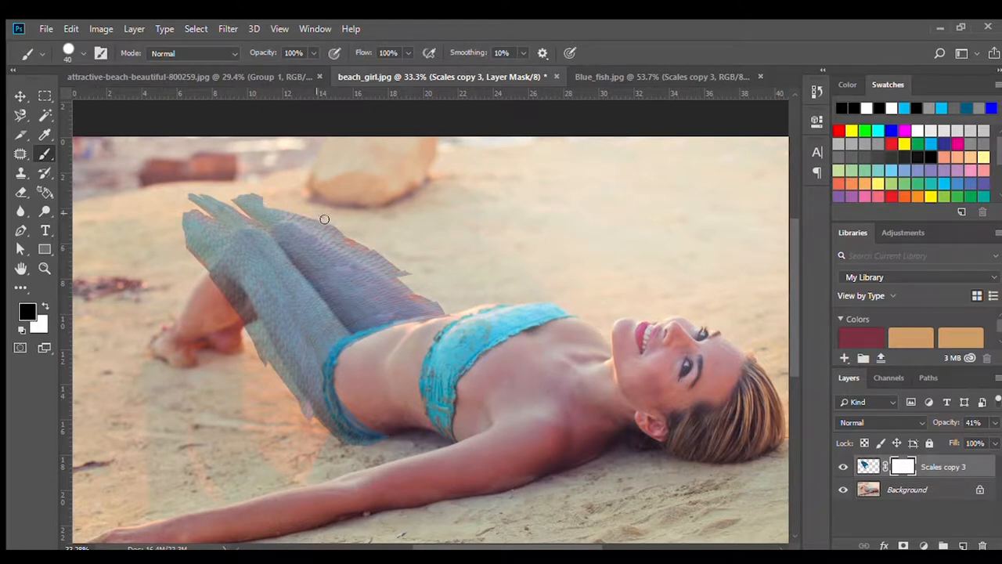
# Step: Paint the layer mask to hide scales past the leg outline and restore them along the thigh edge
pyautogui.moveTo(324, 219); pyautogui.dragTo(336, 263)
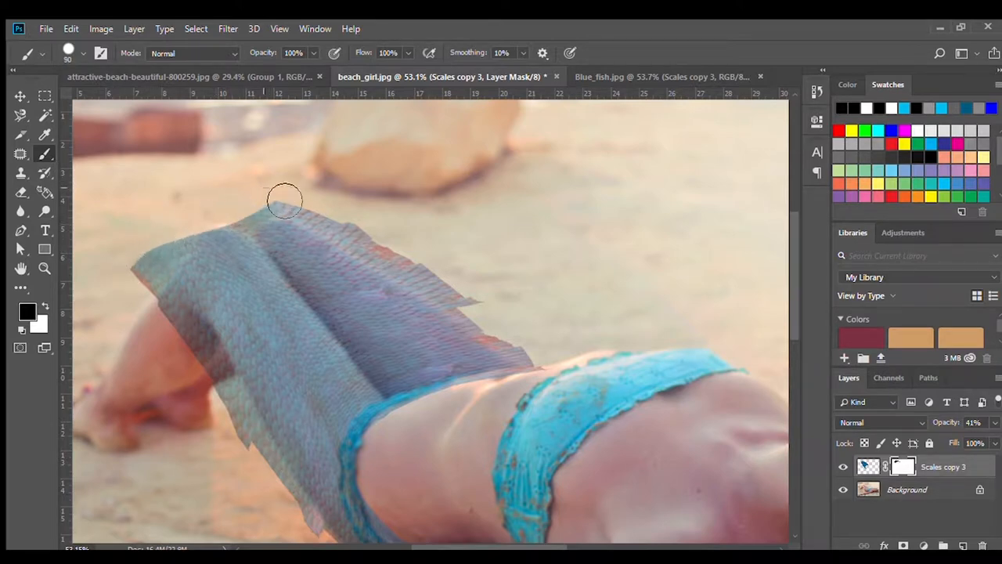
pyautogui.moveTo(285, 200); pyautogui.dragTo(404, 210)
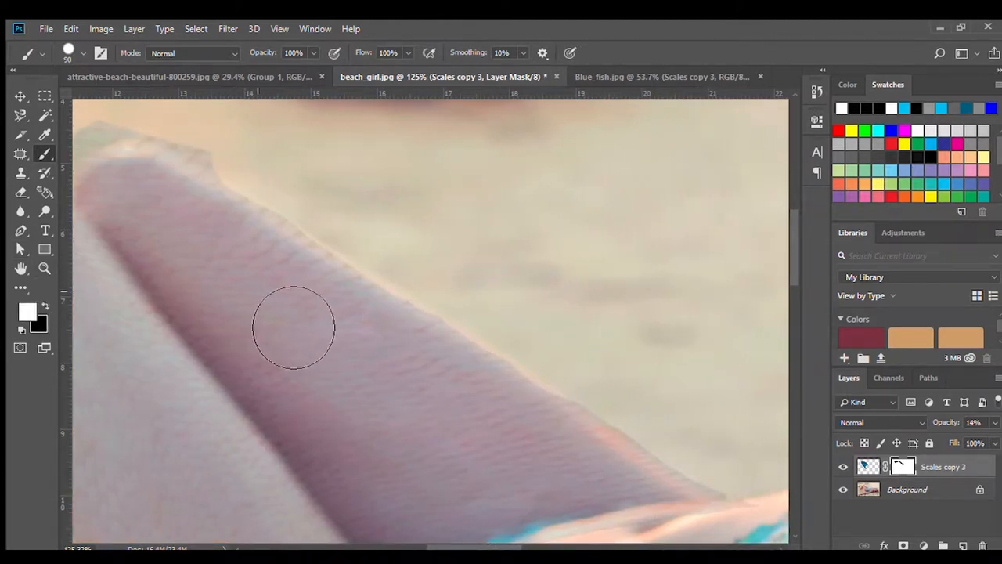
pyautogui.moveTo(294, 327); pyautogui.dragTo(407, 367)
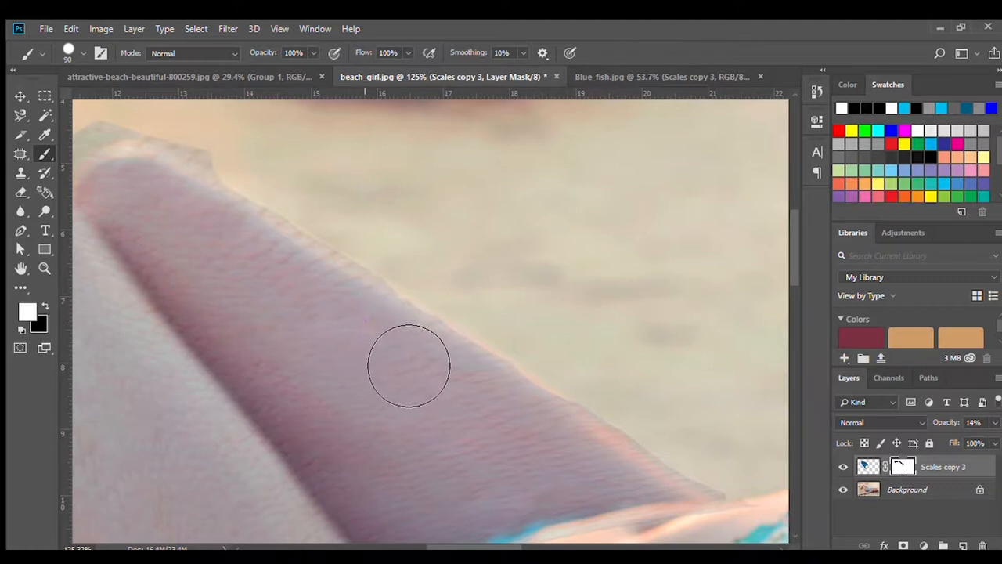
pyautogui.moveTo(407, 367); pyautogui.dragTo(451, 383)
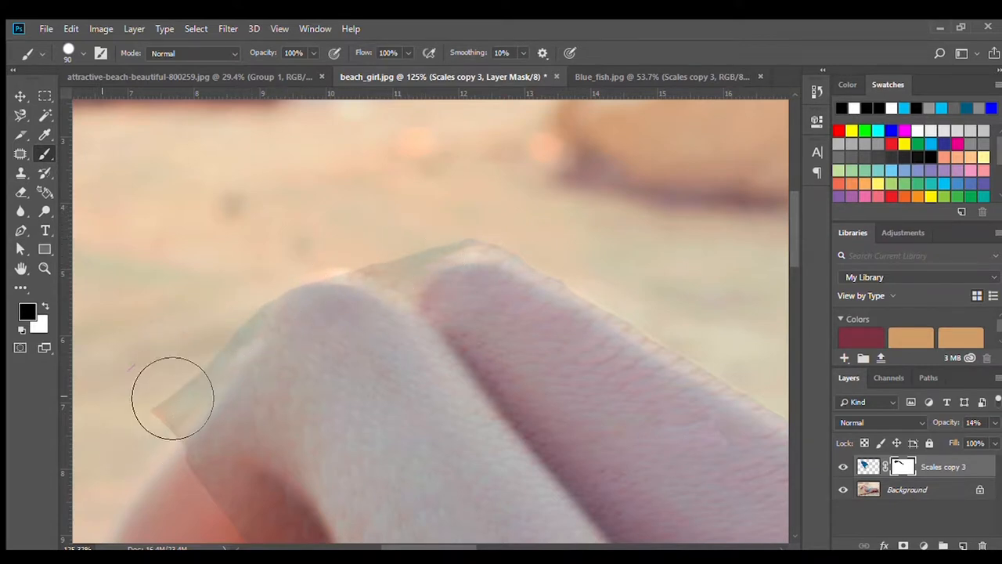
pyautogui.moveTo(172, 394); pyautogui.dragTo(264, 329)
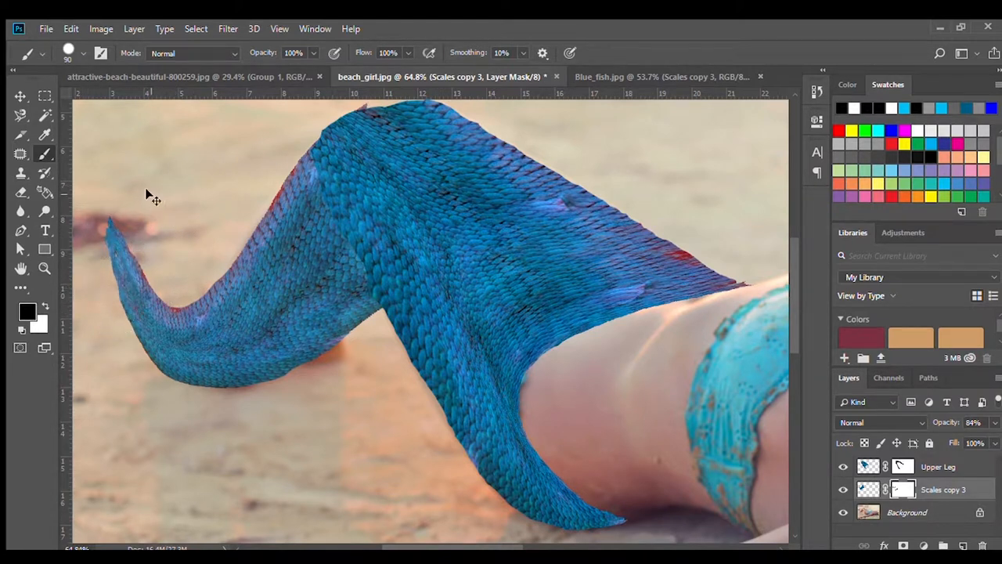
pyautogui.moveTo(108, 290)
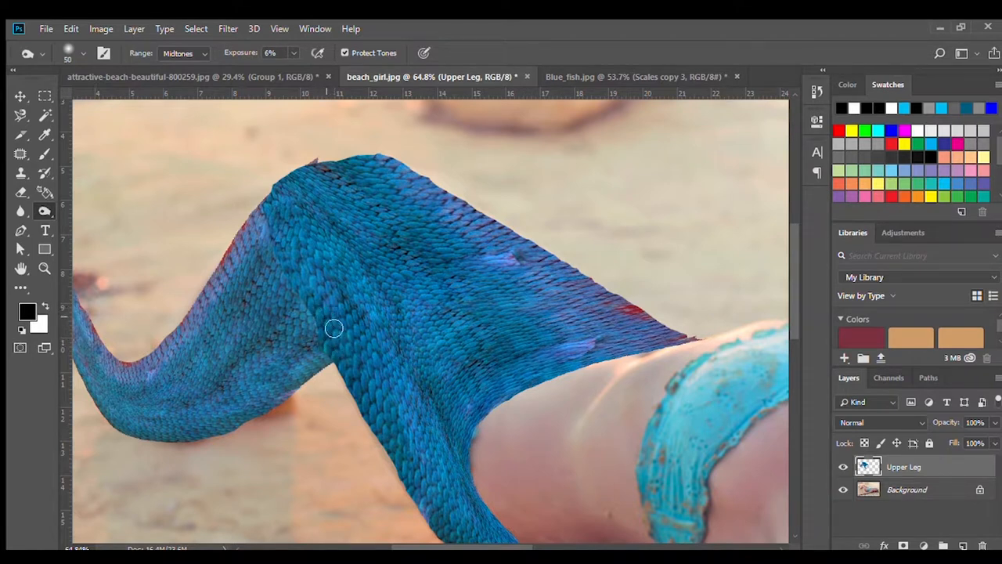
pyautogui.moveTo(321, 357)
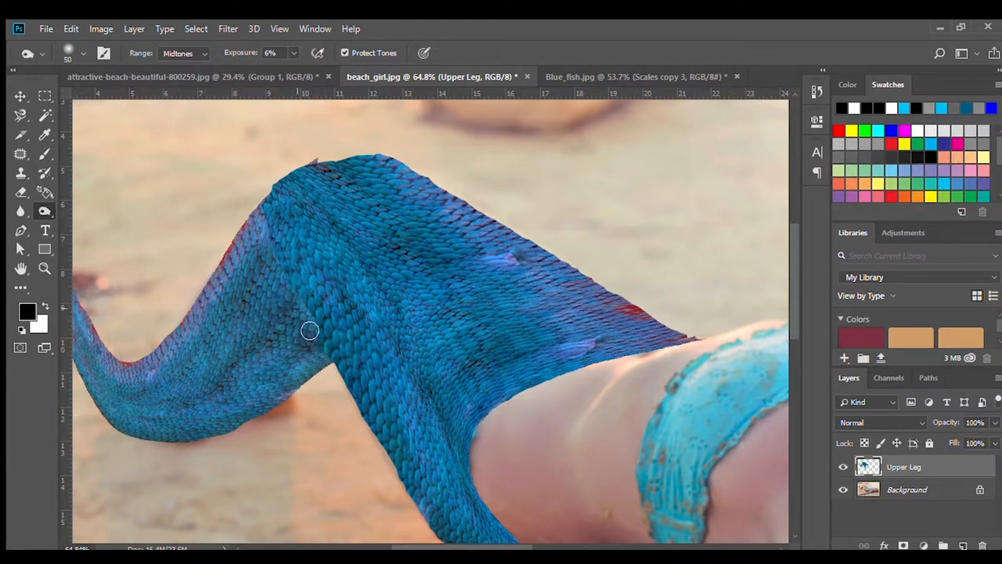
pyautogui.moveTo(296, 293)
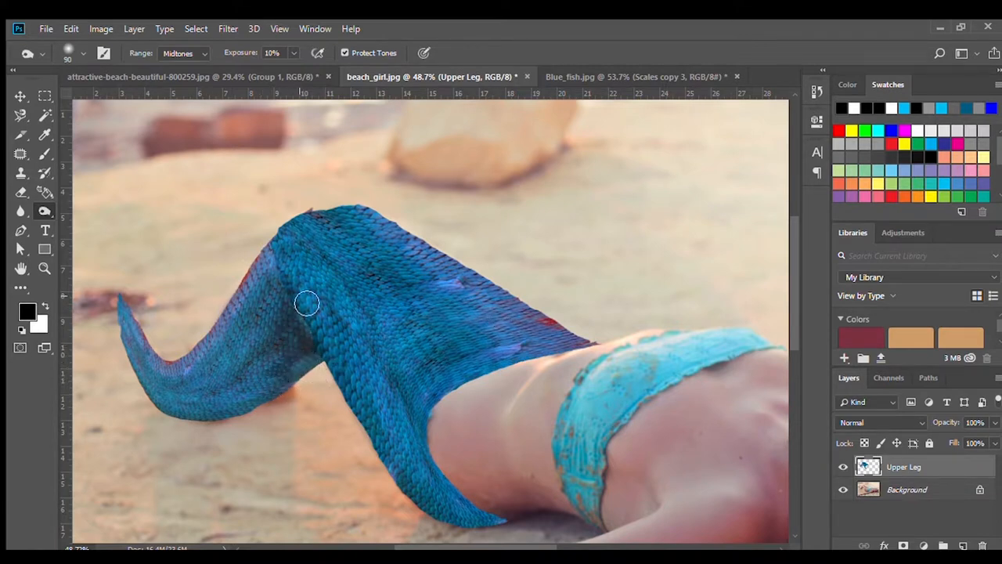
pyautogui.moveTo(56, 205)
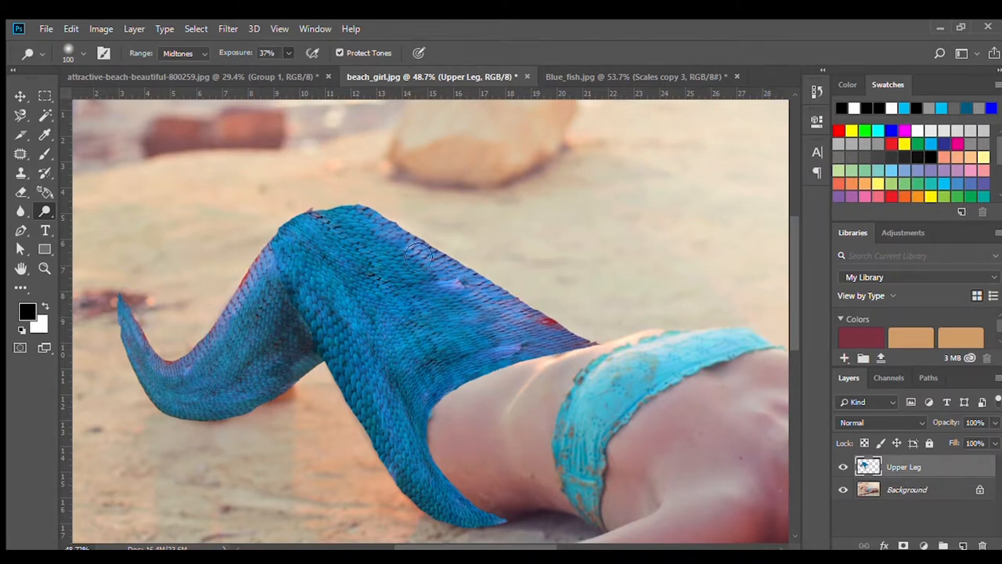
# Step: Burn shading into the scale tail, then switch to the Blue_fish.jpg image
pyautogui.moveTo(419, 258); pyautogui.dragTo(346, 227)
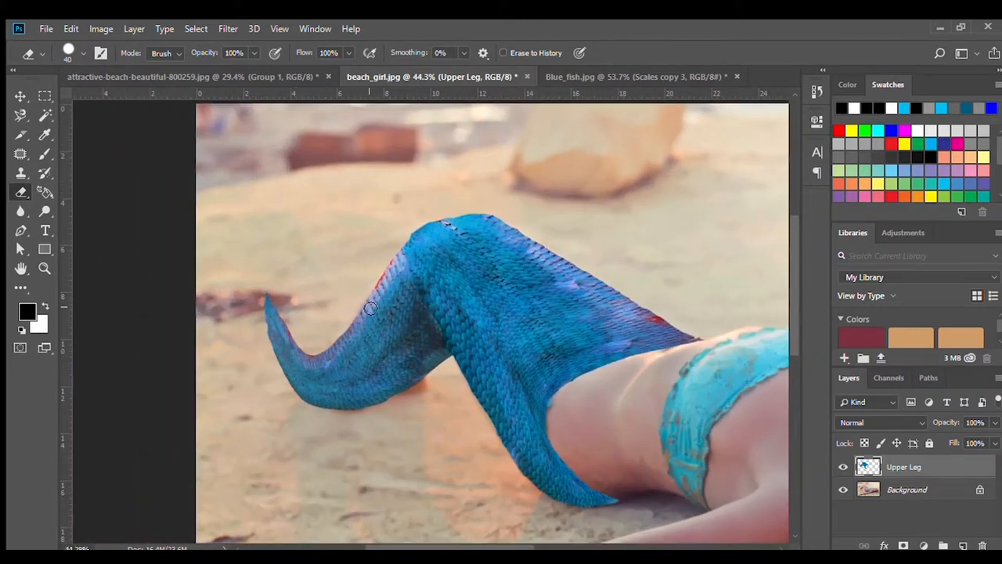
pyautogui.click(642, 75)
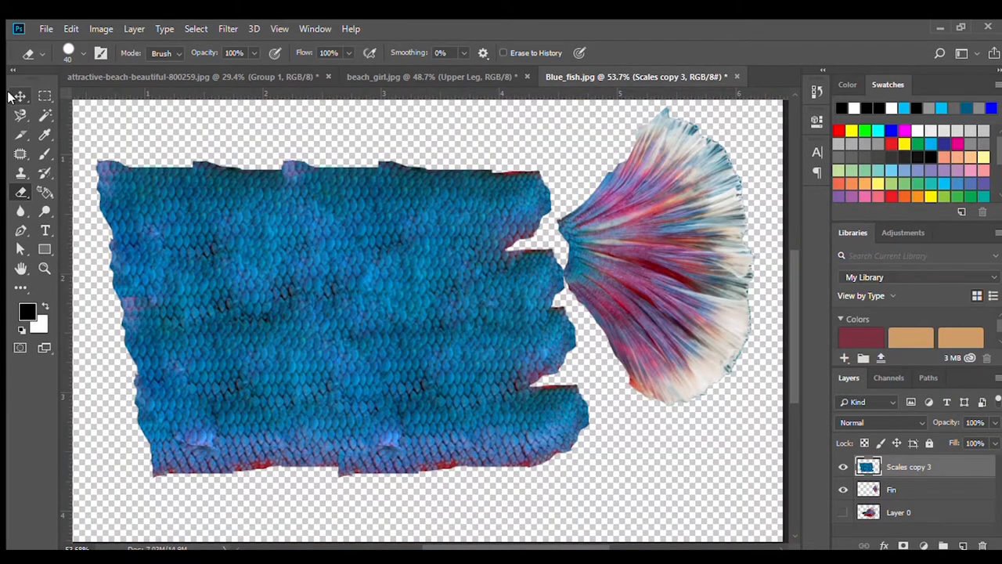
# Step: Copy the pink fin from Blue_fish.jpg into the beach photo as a Fin layer at the tail's tip
pyautogui.click(890, 488)
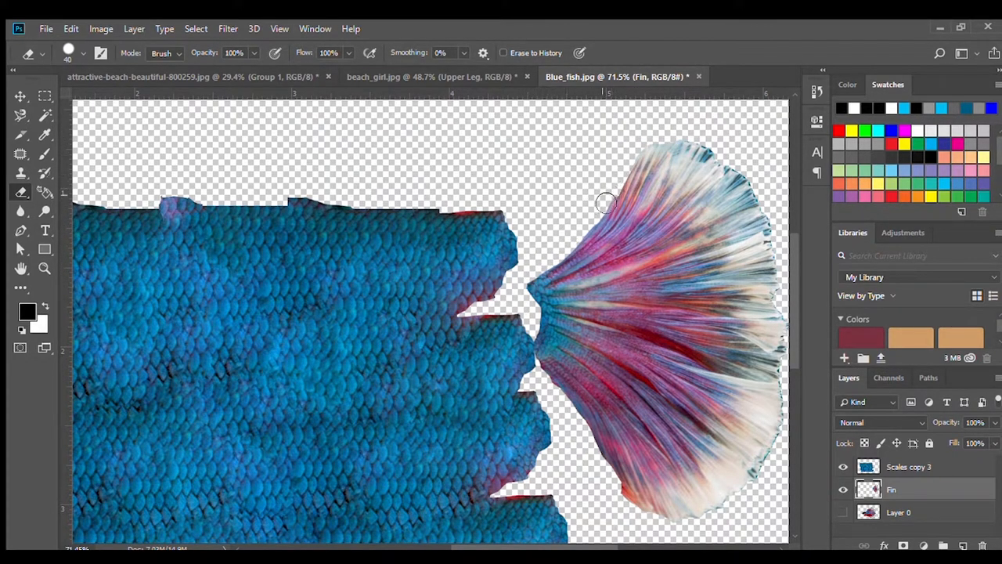
pyautogui.scroll(-3)
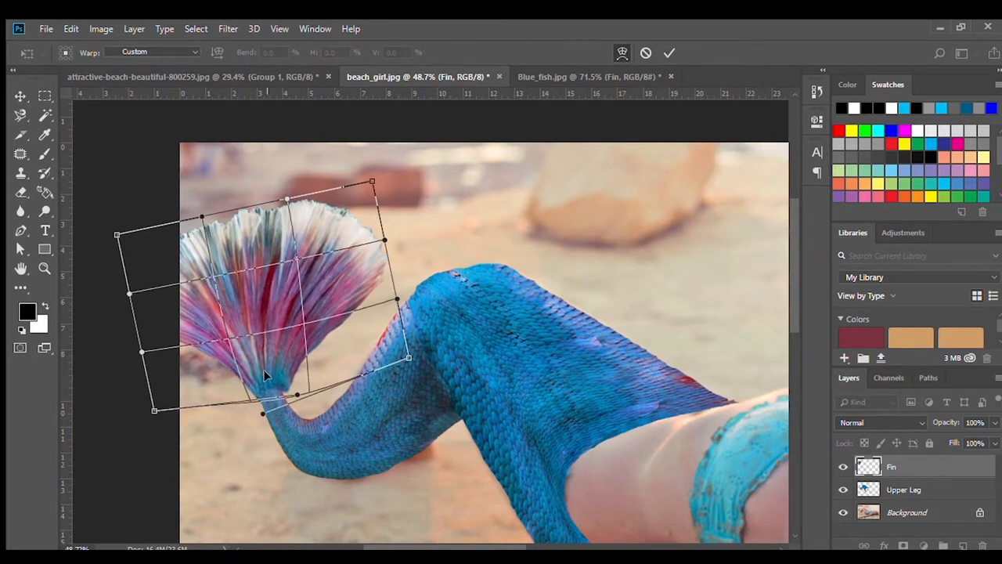
# Step: Warp the Fin layer so its base joins the tail tip and its curve flows with the tail
pyautogui.click(668, 54)
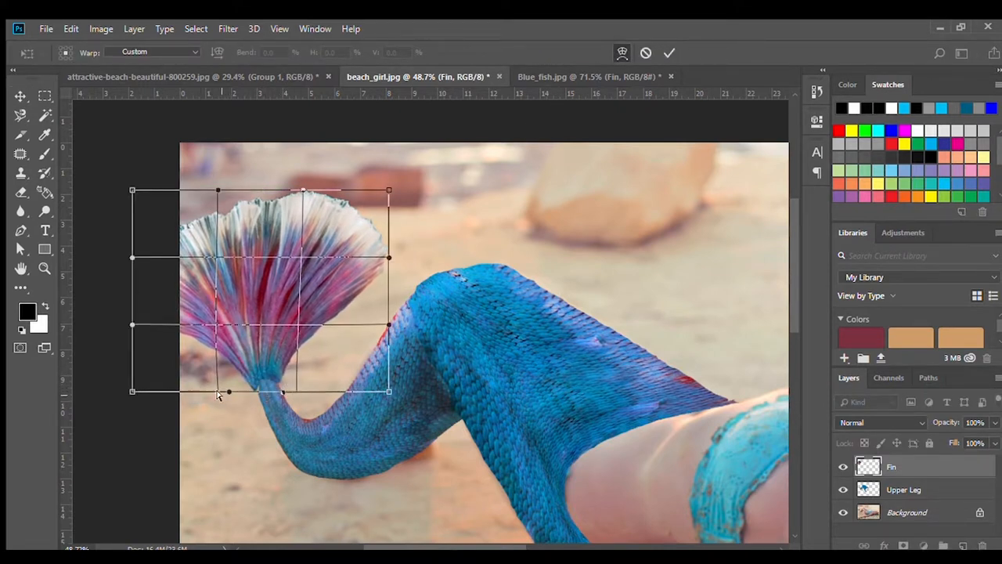
pyautogui.moveTo(228, 392); pyautogui.dragTo(238, 395)
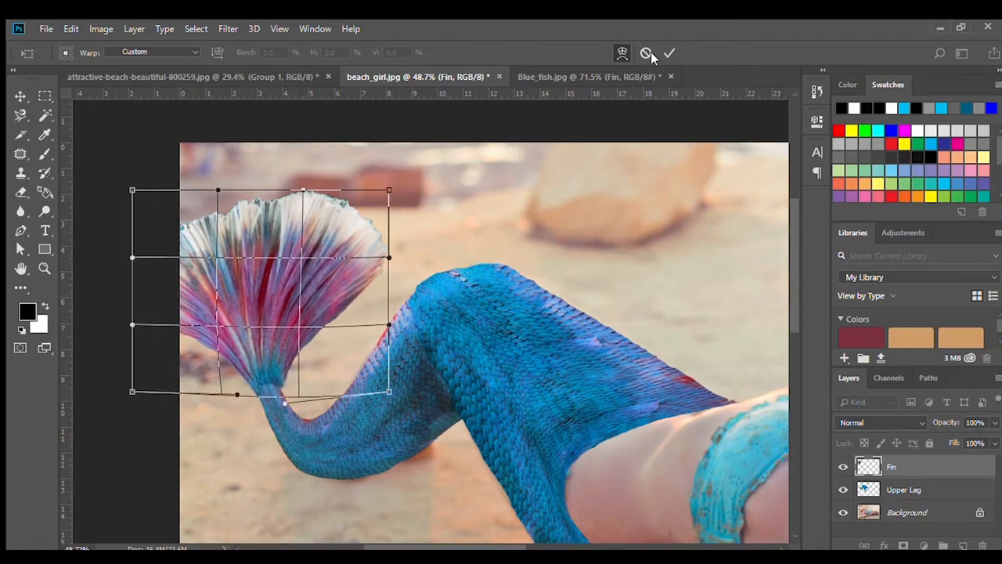
pyautogui.click(667, 54)
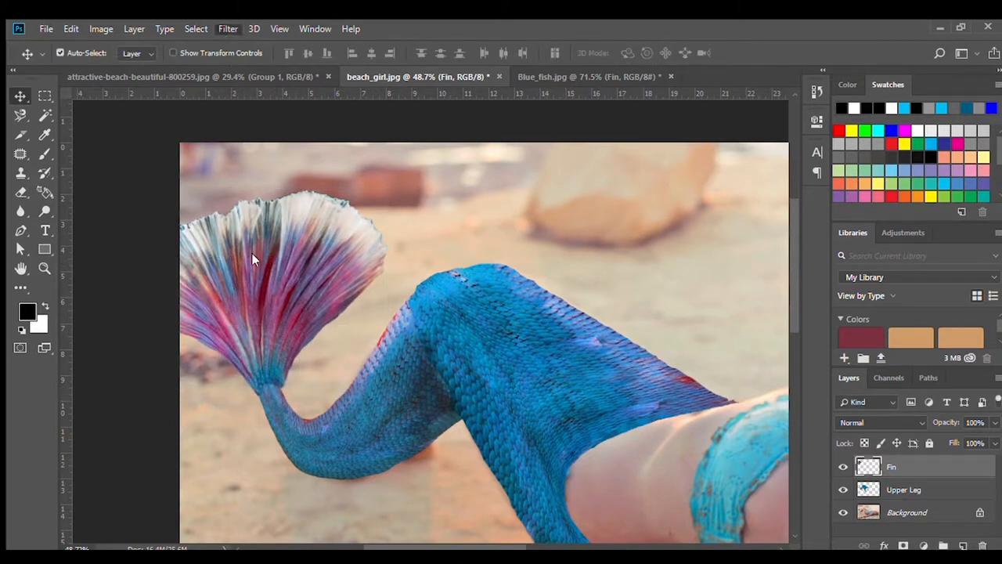
pyautogui.moveTo(432, 305)
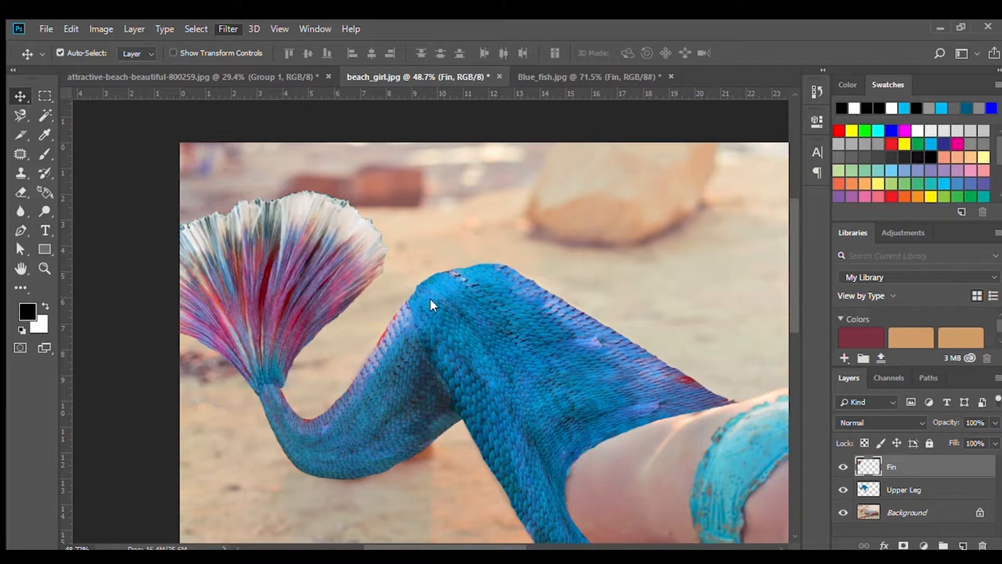
pyautogui.moveTo(635, 255)
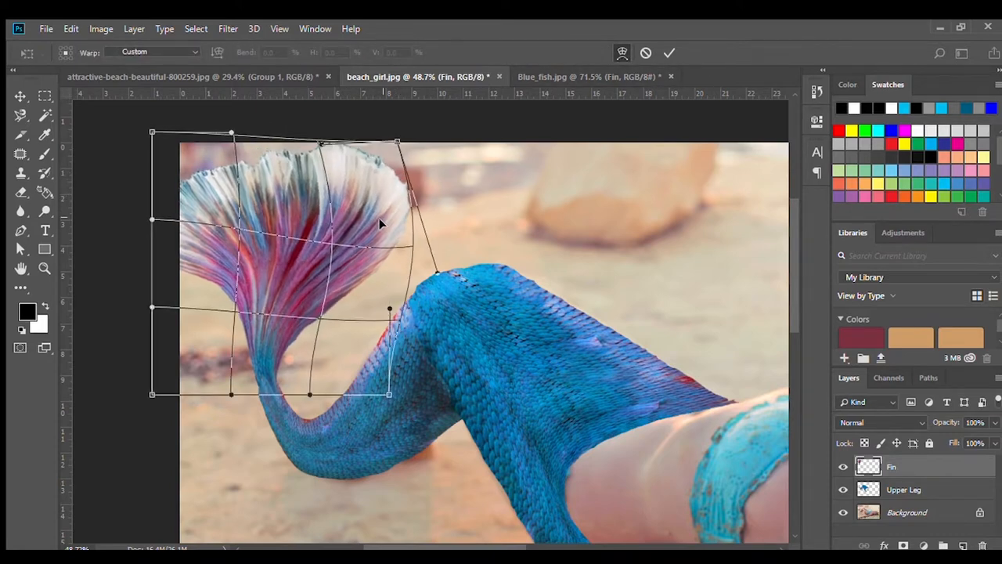
pyautogui.moveTo(394, 144); pyautogui.dragTo(415, 144)
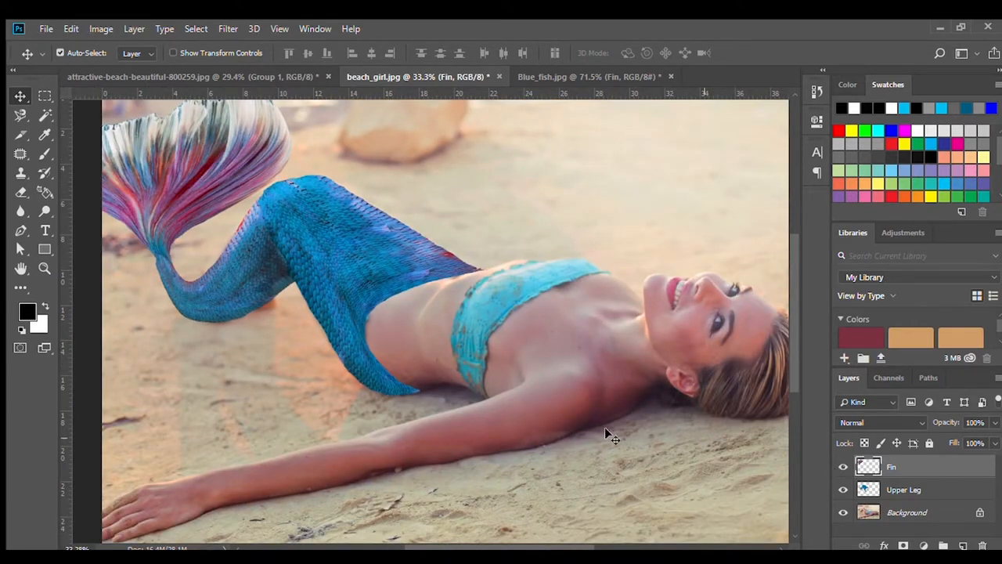
pyautogui.moveTo(889, 441)
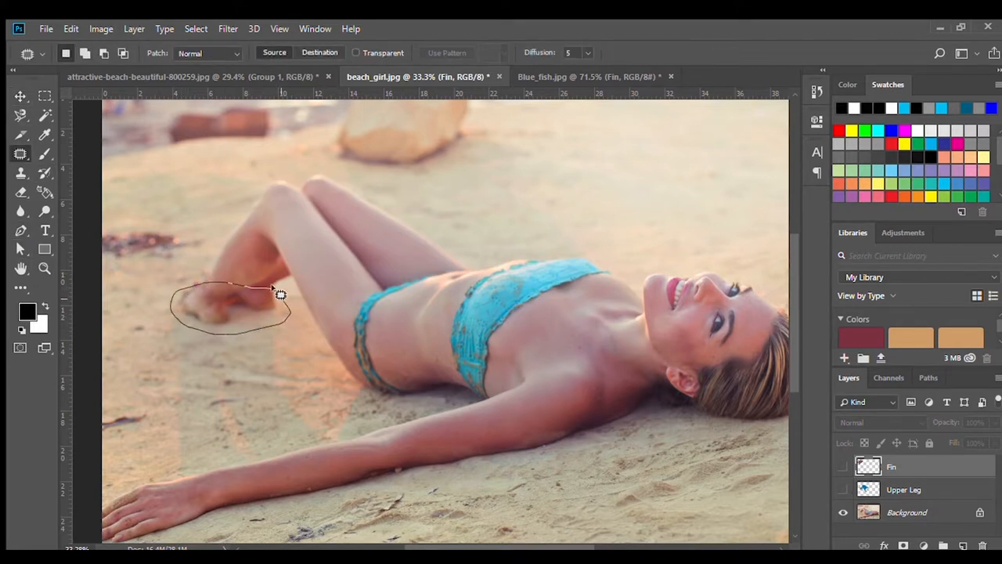
# Step: Patch her bare foot on the Background layer with nearby sand, then show the tail layers again
pyautogui.click(907, 512)
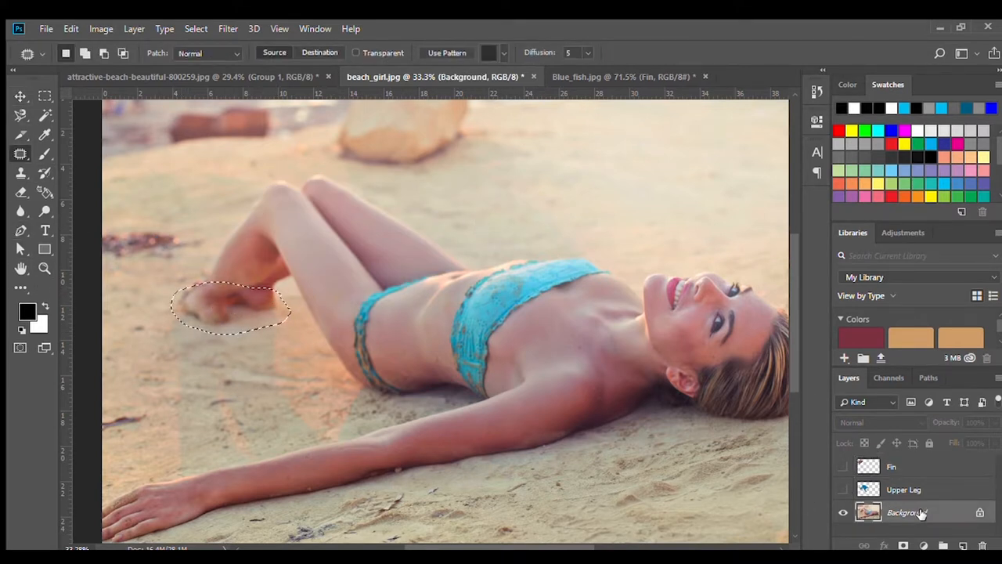
pyautogui.moveTo(227, 305); pyautogui.dragTo(243, 266)
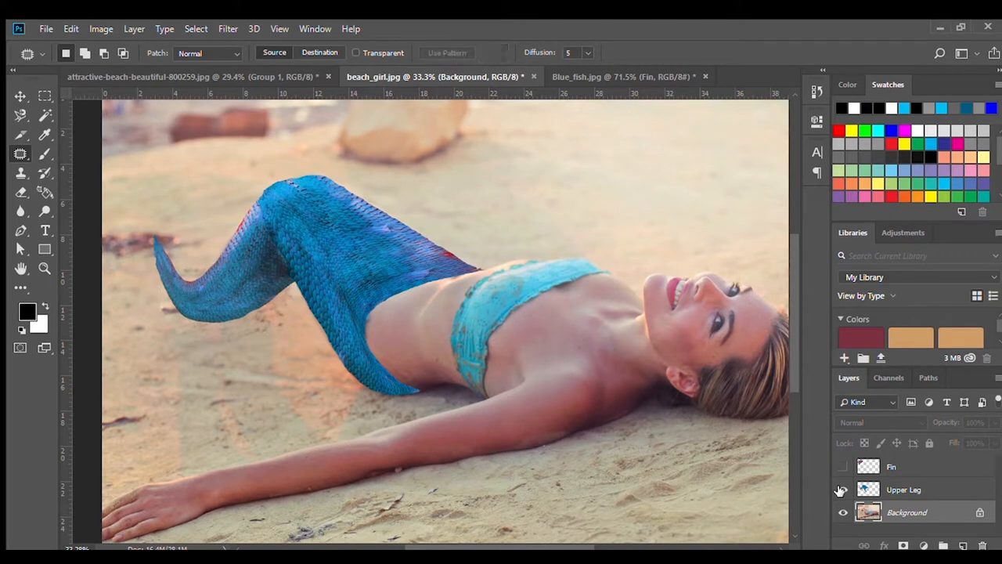
pyautogui.click(843, 467)
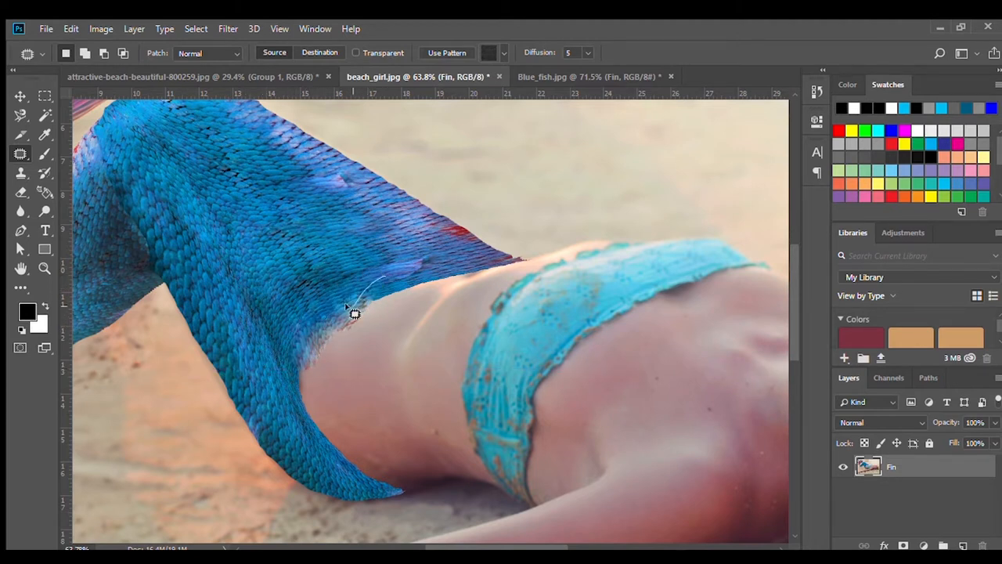
# Step: Patch the ragged scale edges at her waist and near the tail base onto clean areas
pyautogui.moveTo(360, 313); pyautogui.dragTo(466, 281)
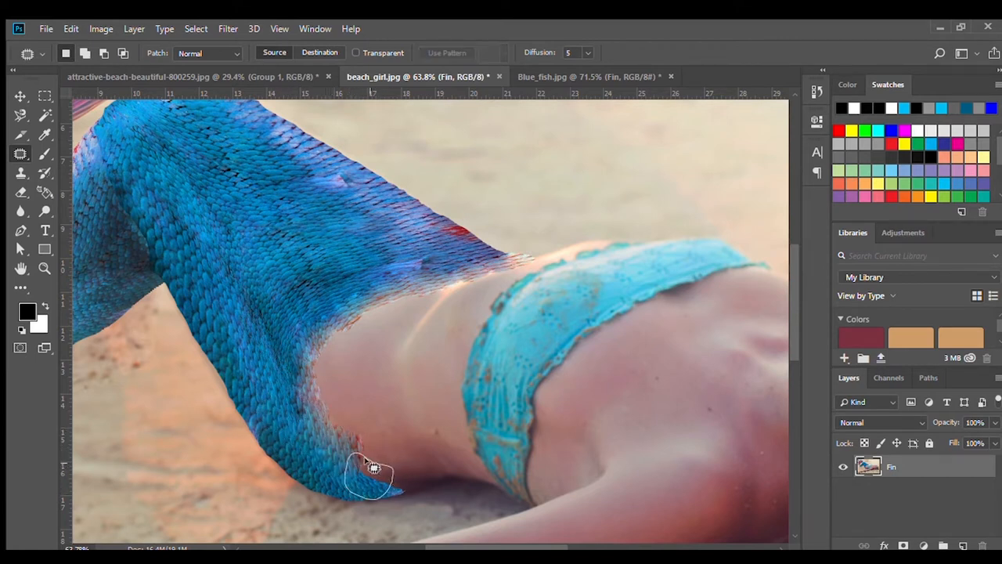
pyautogui.moveTo(373, 470); pyautogui.dragTo(394, 485)
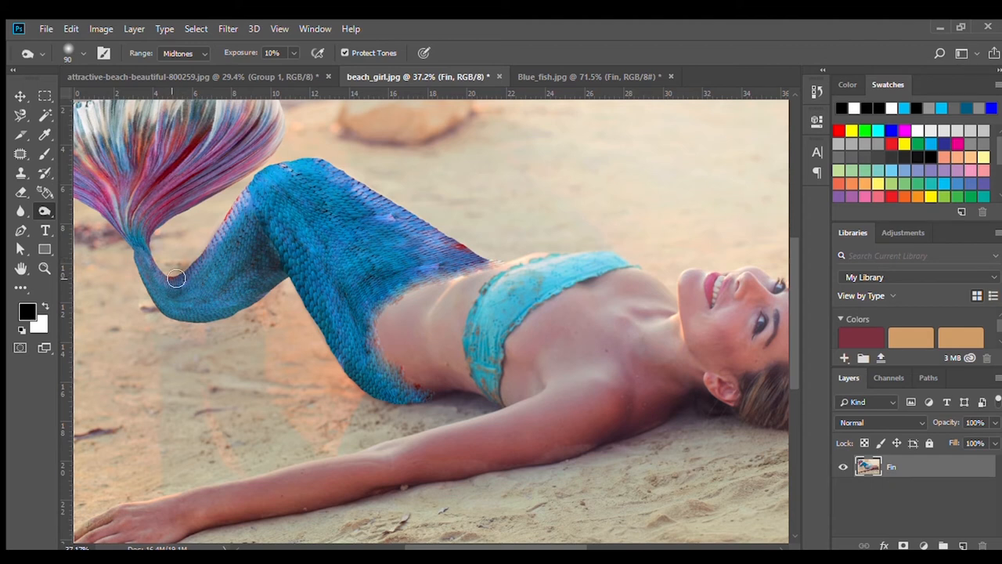
# Step: Burn Midtones at 10% exposure to deepen the shadow on the lower tail near the fin joint
pyautogui.moveTo(175, 279); pyautogui.dragTo(274, 284)
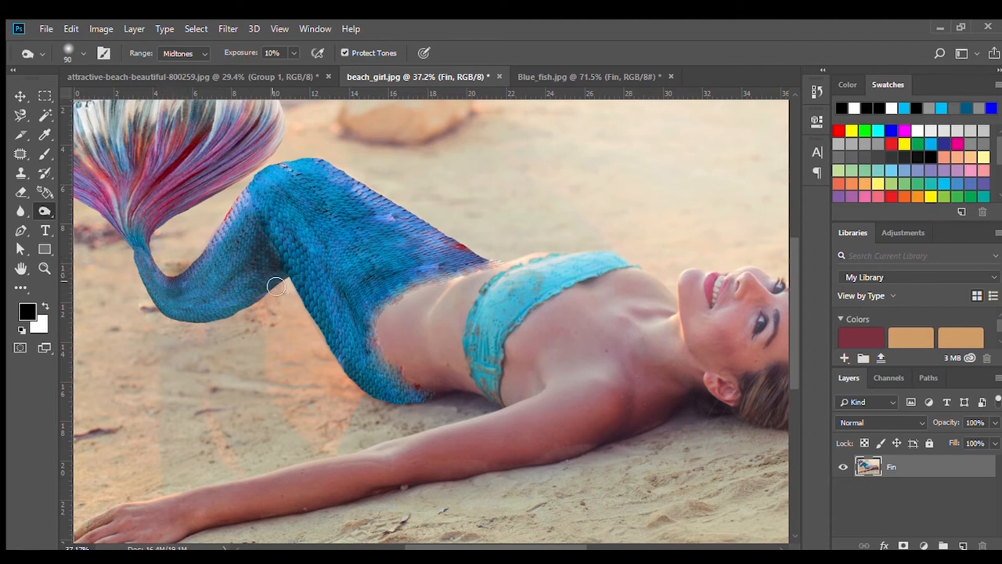